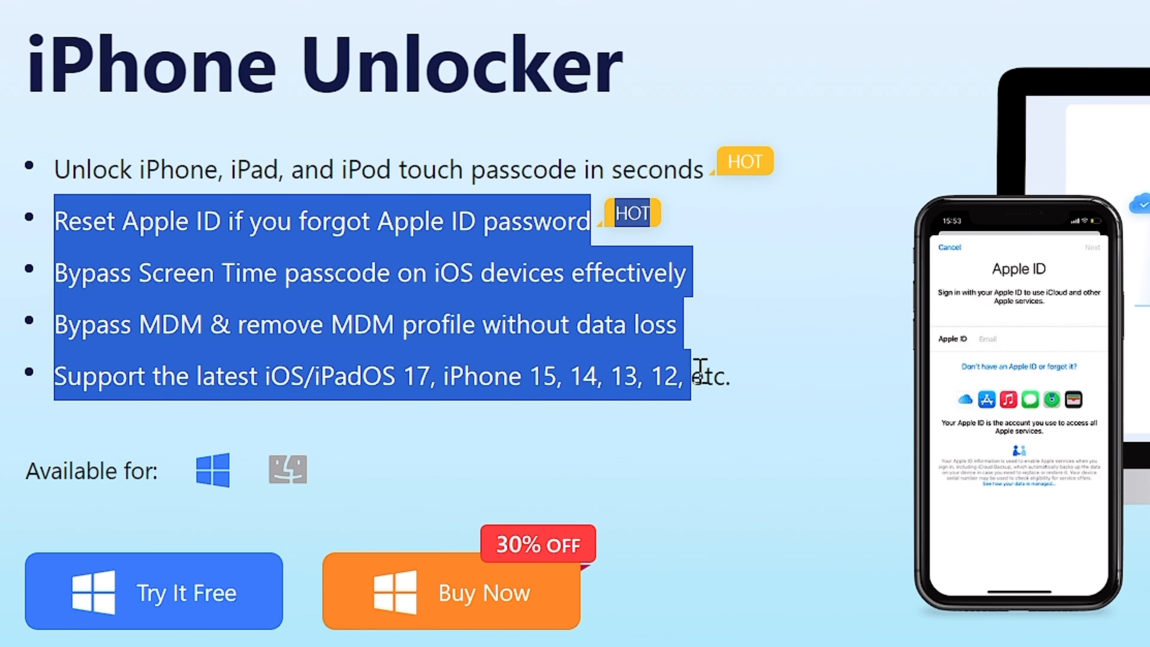
- Run the downloaded iPhoneUnlocker.exe installer and allow it to make changes
click(370, 411)
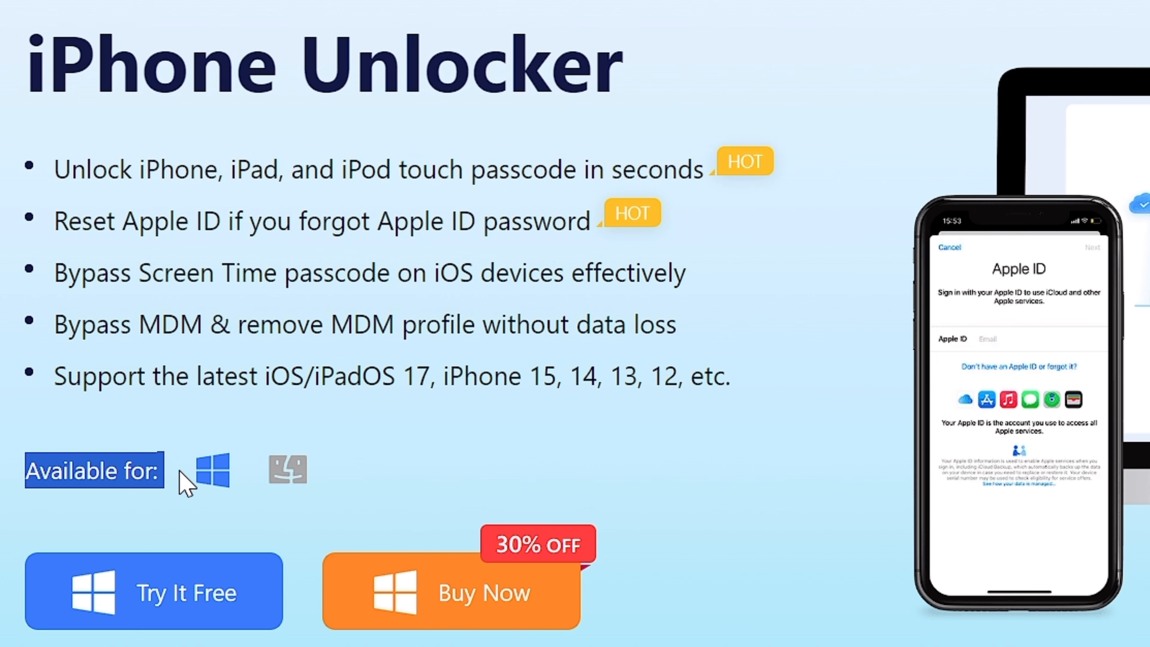
scroll(down, 3)
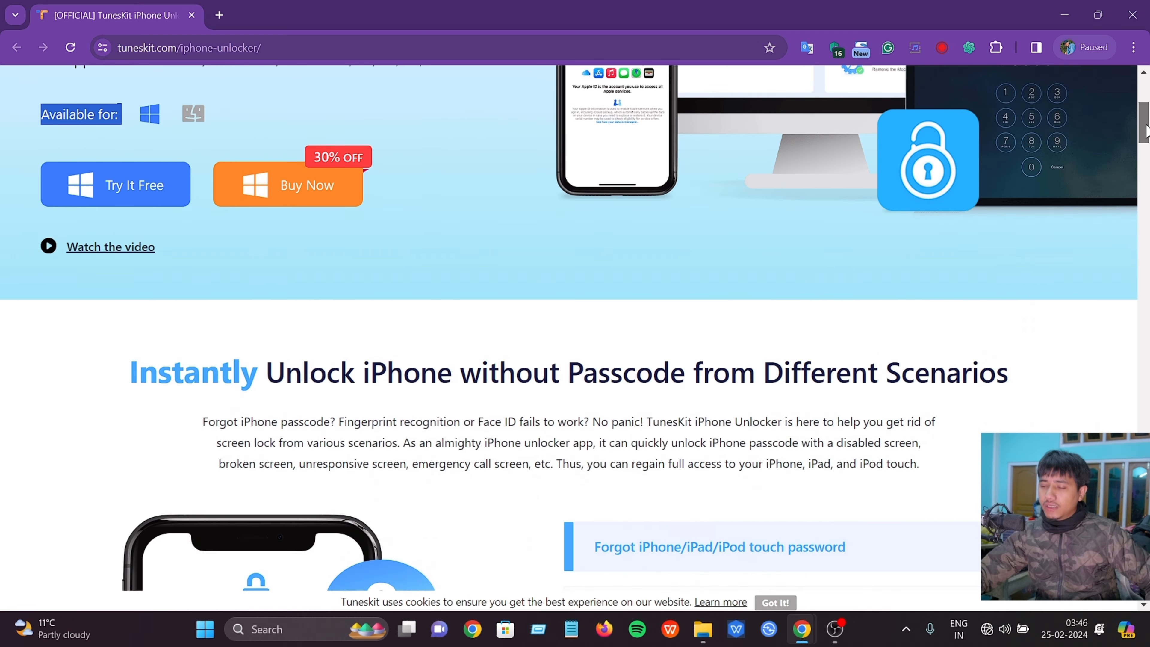
scroll(down, 3)
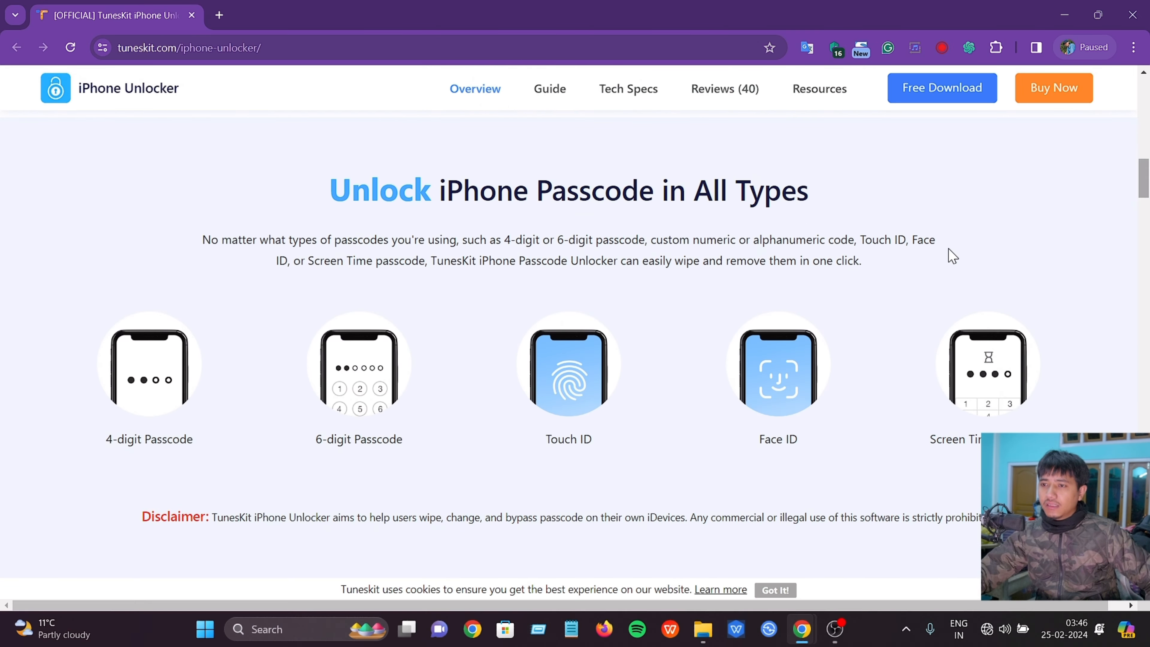
mouse_move(182, 454)
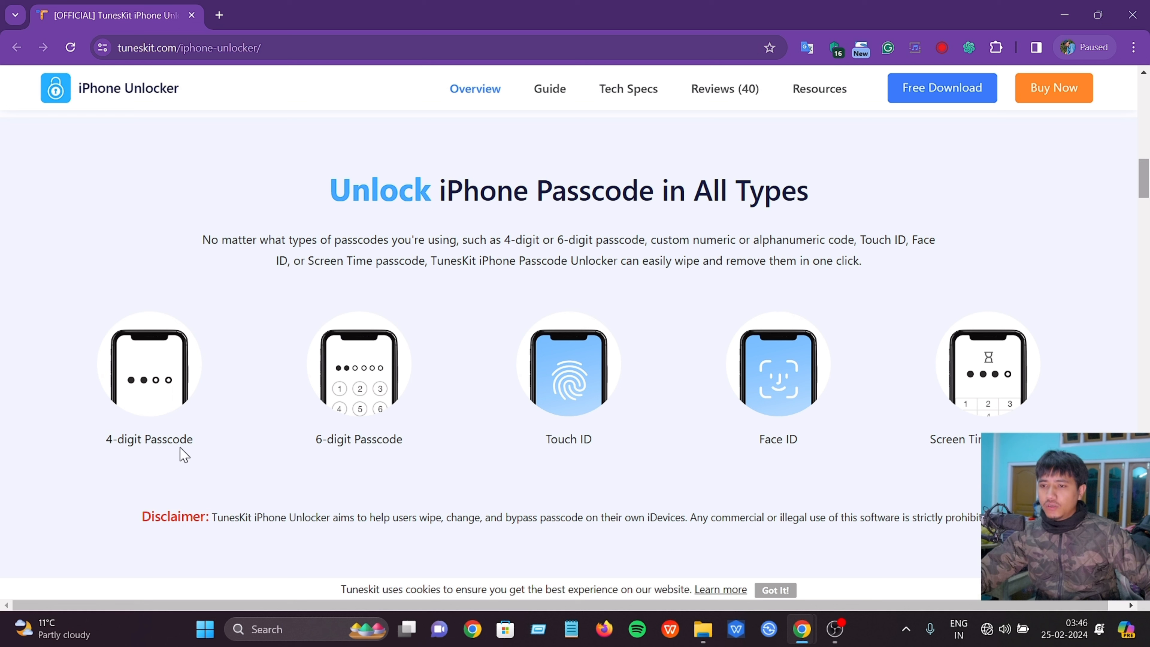
mouse_move(577, 444)
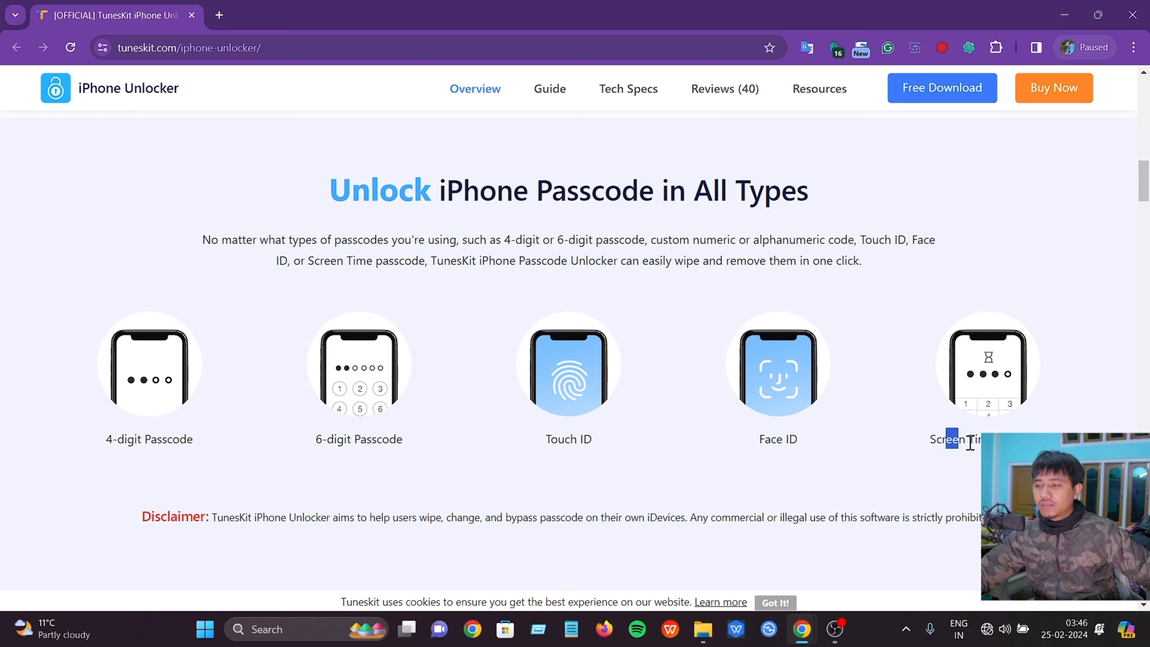
scroll(down, 3)
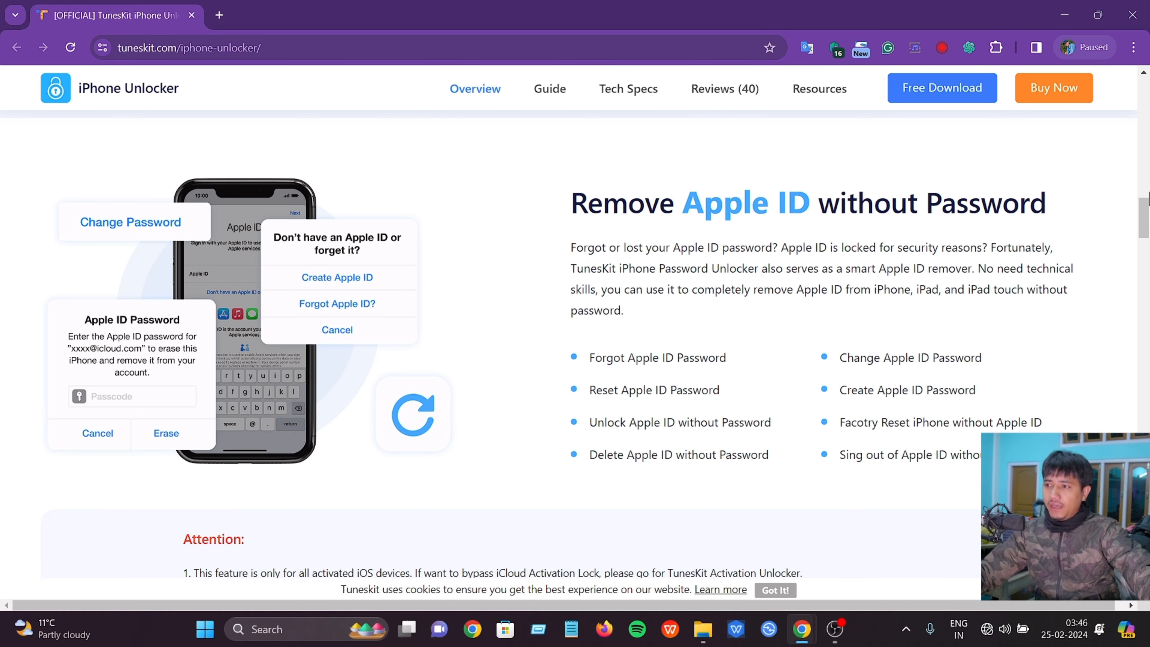
scroll(down, 3)
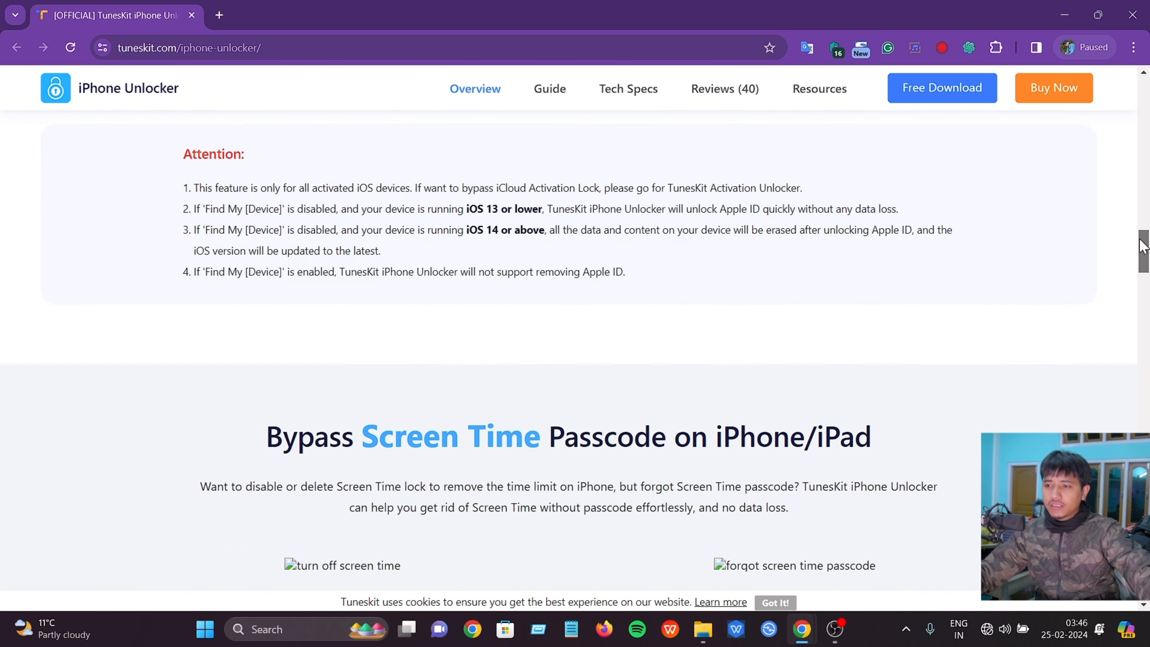
scroll(up, 3)
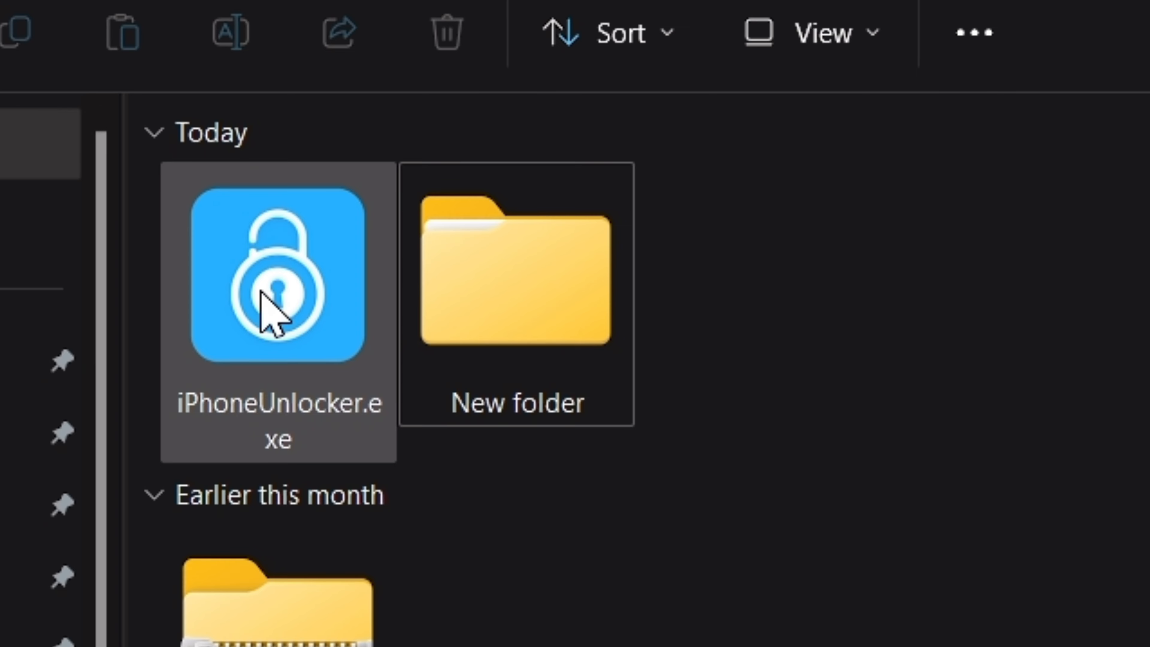
double_click(277, 278)
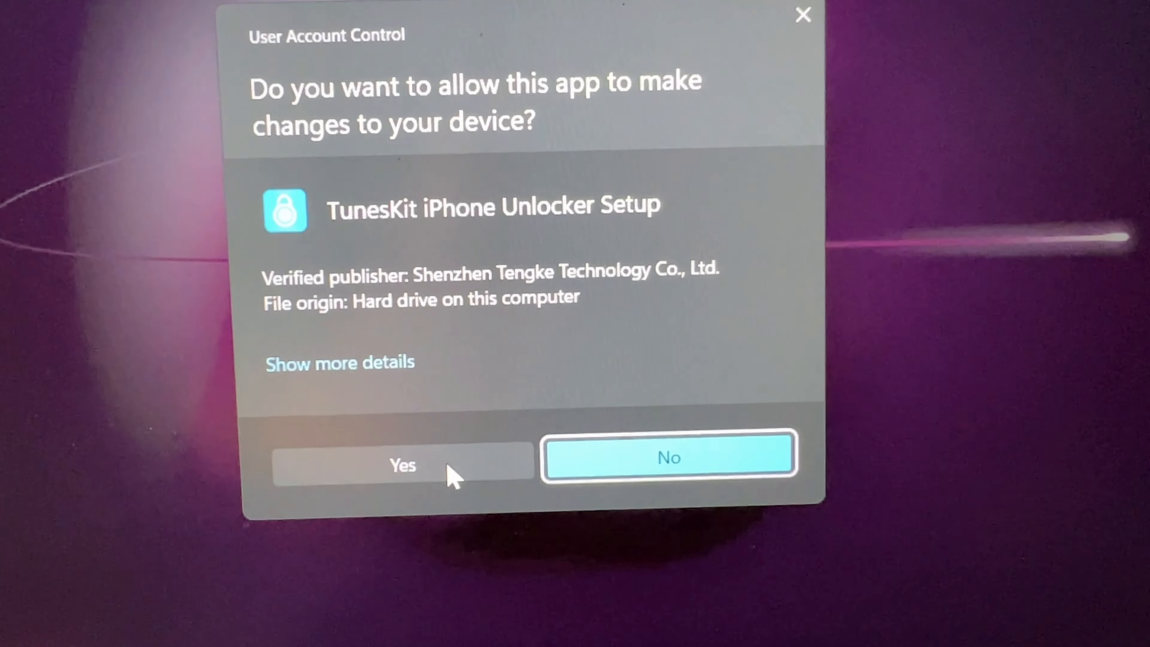
click(401, 465)
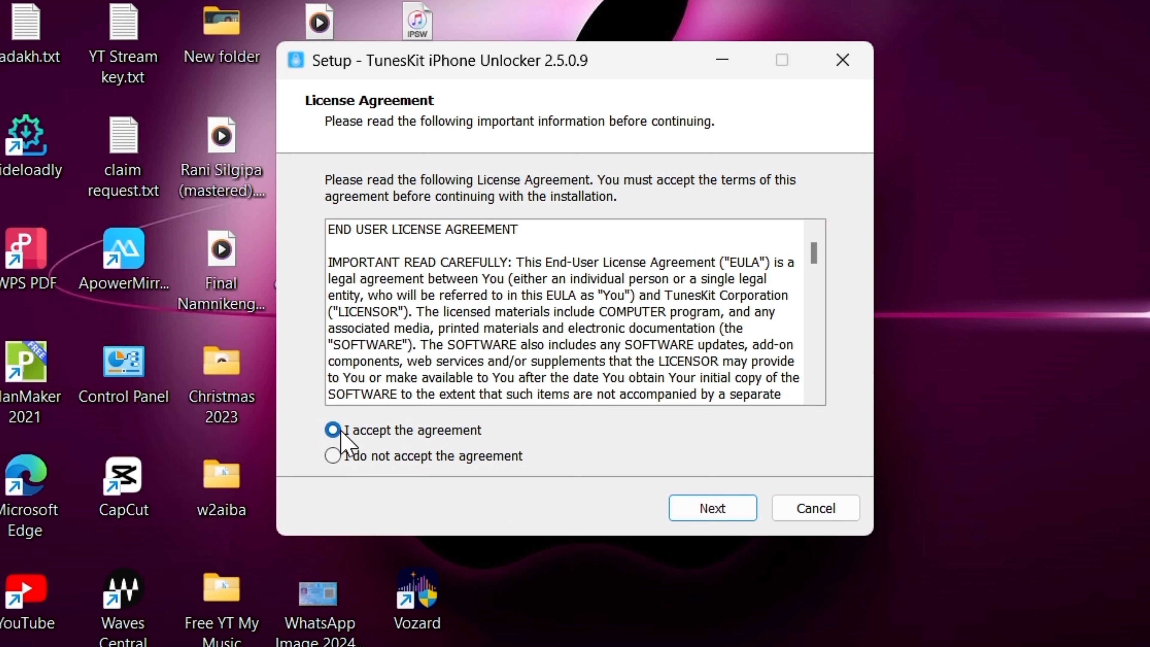
- Accept the license, keep the desktop shortcut, install version 2.5.0.9 and launch it
click(711, 507)
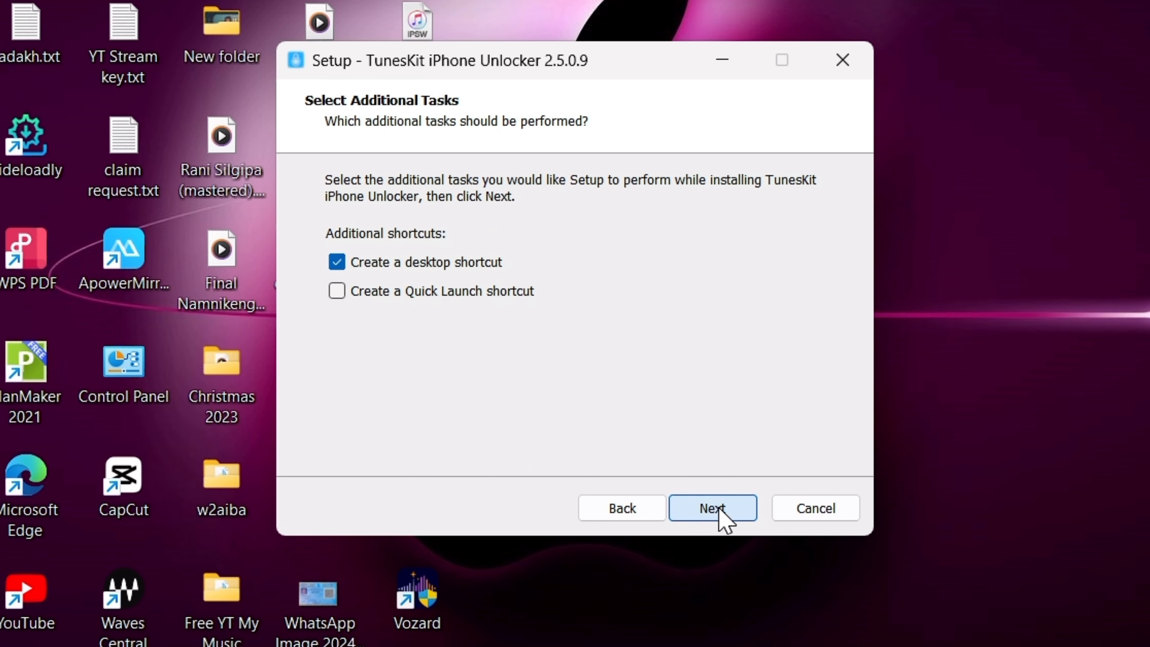
click(712, 507)
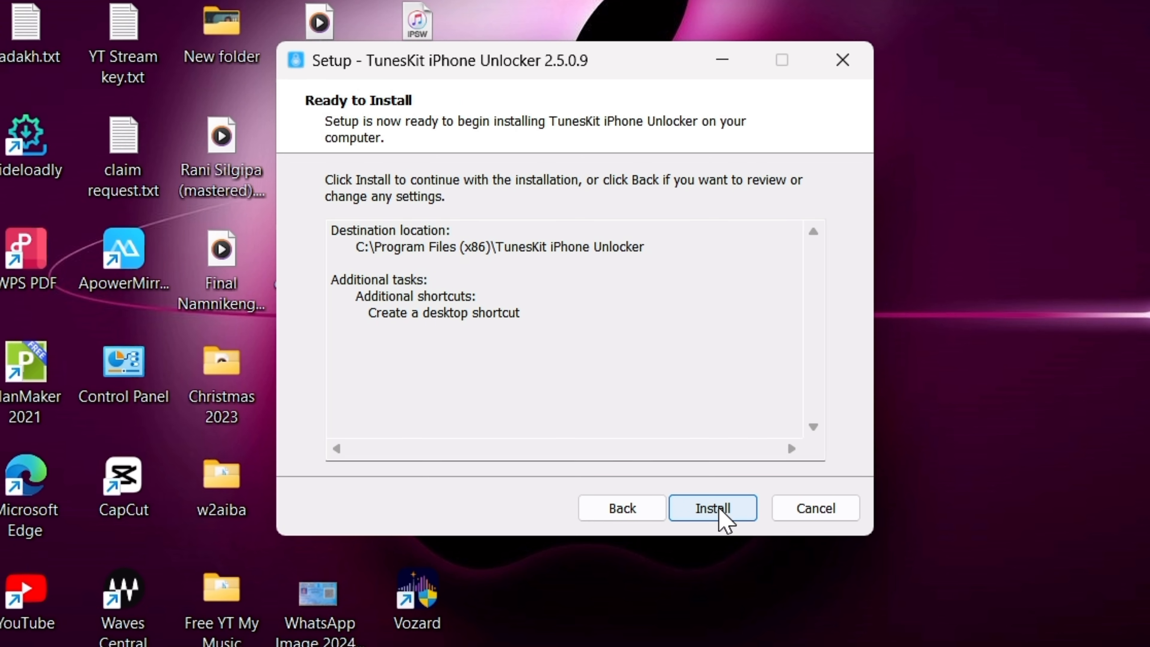
click(711, 507)
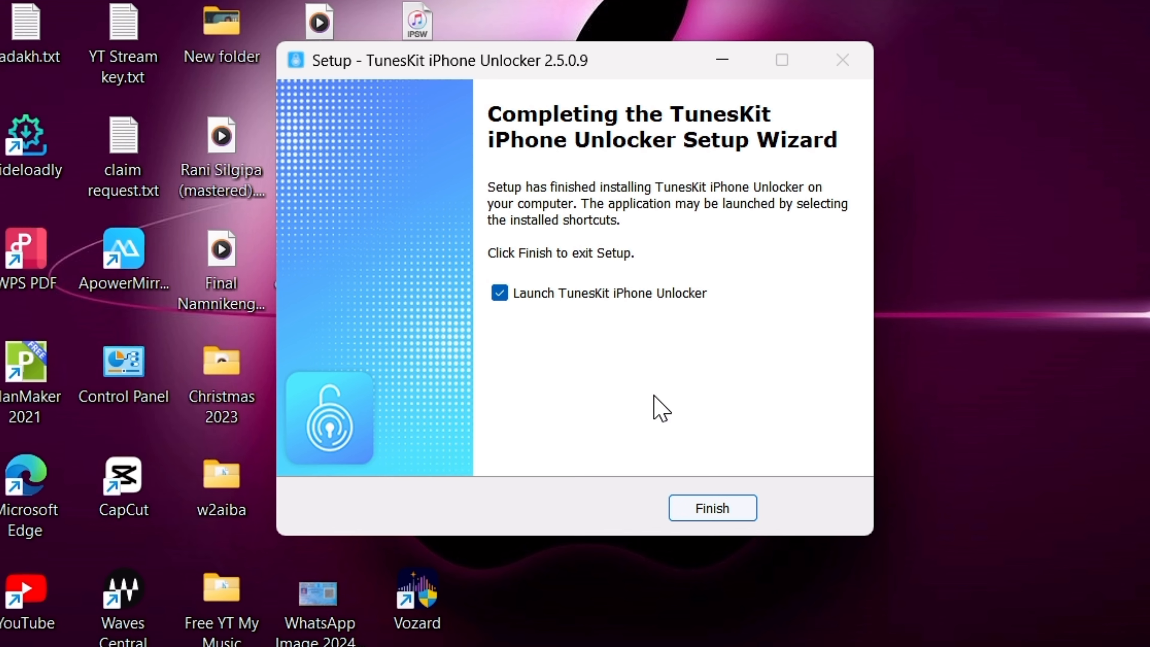
click(711, 507)
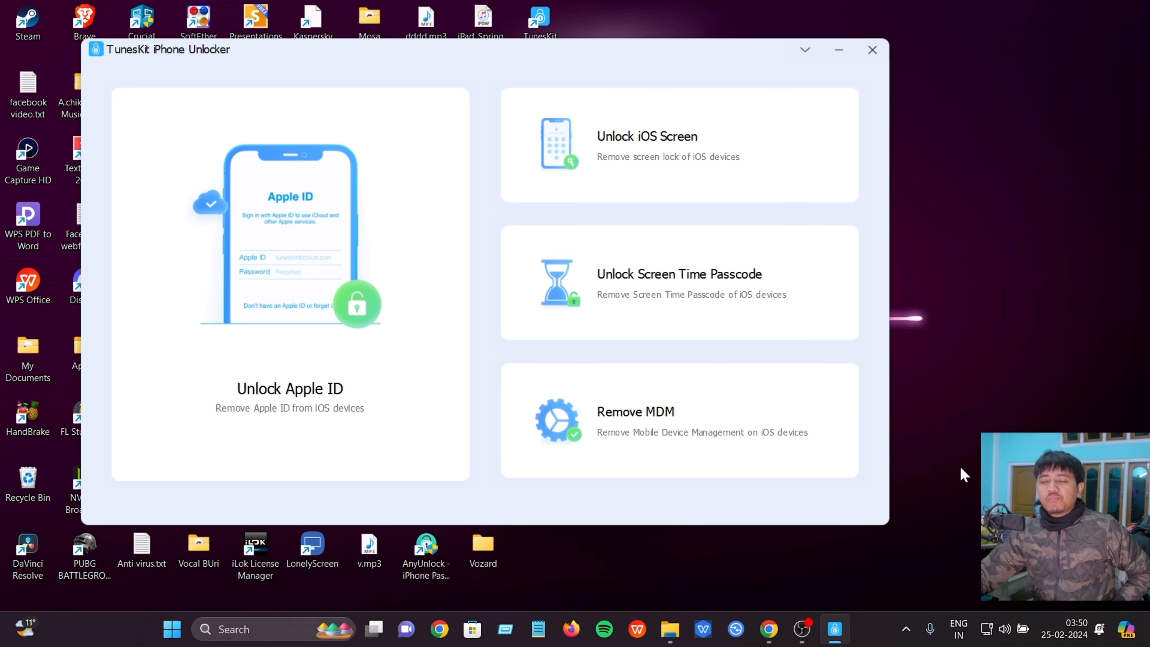
mouse_move(352, 401)
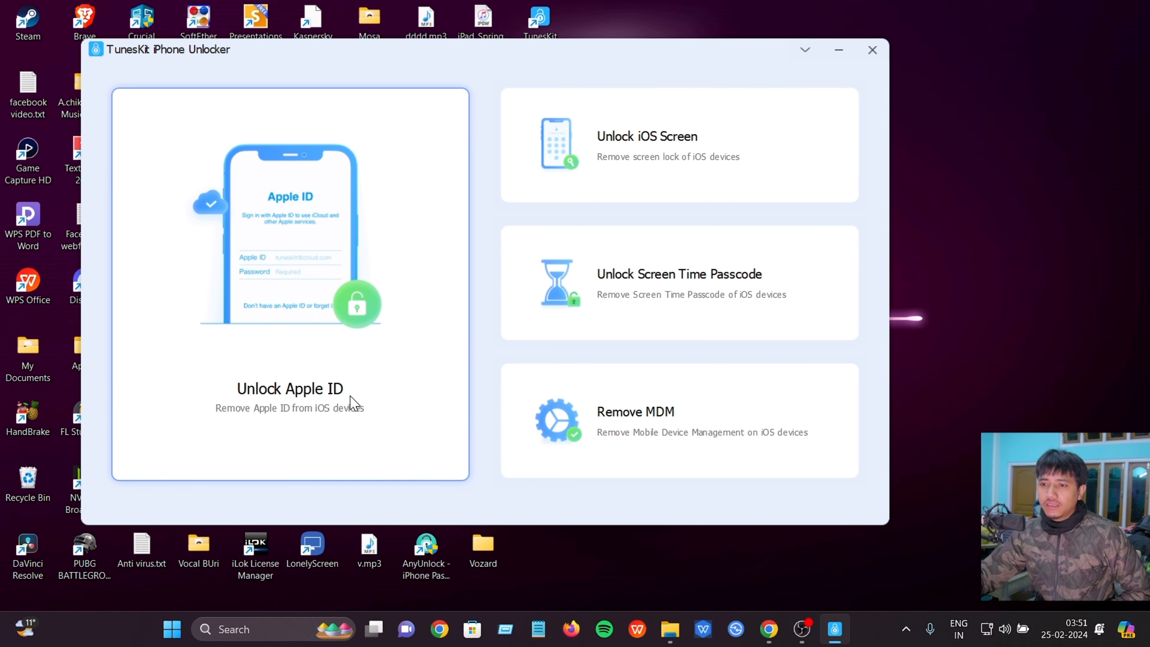
mouse_move(695, 151)
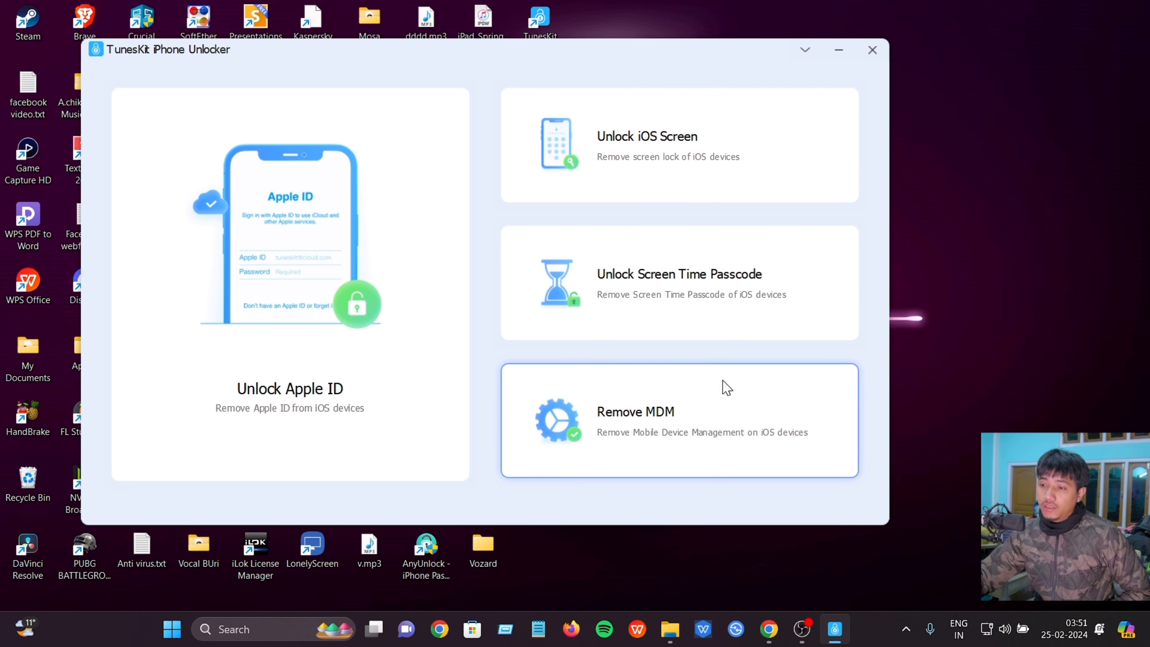
mouse_move(641, 154)
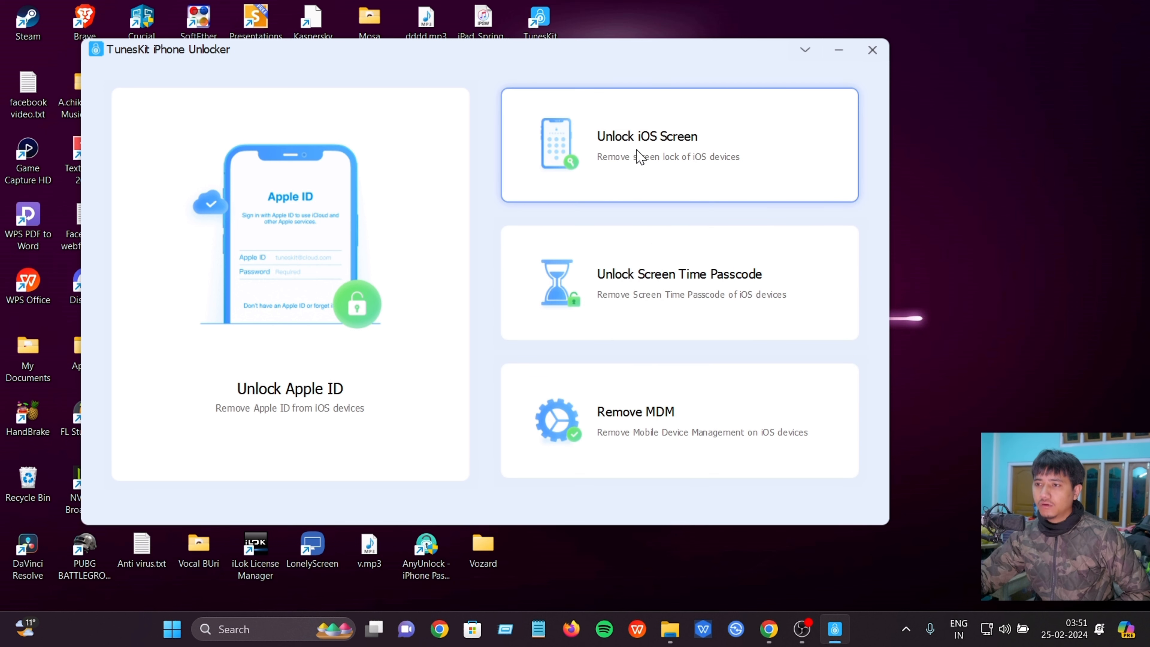
- Choose Unlock iOS Screen to reach the Remove Lock Screen page
click(647, 143)
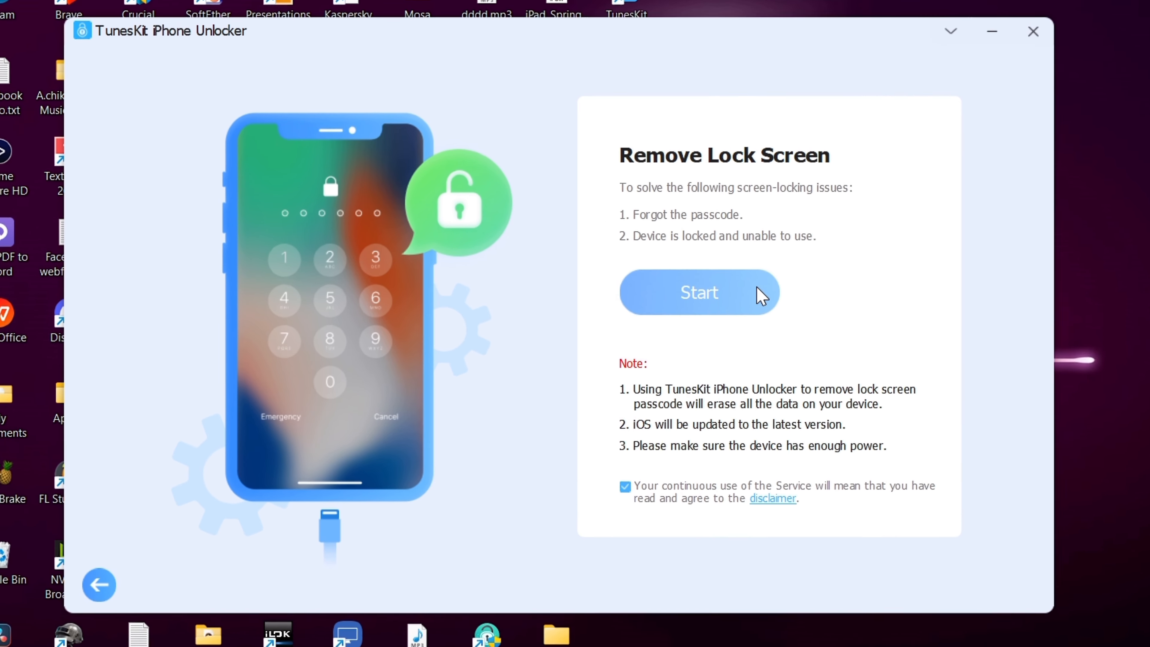
- Start removal, view DFU steps for iPhones with a Home button, then go back home
click(697, 291)
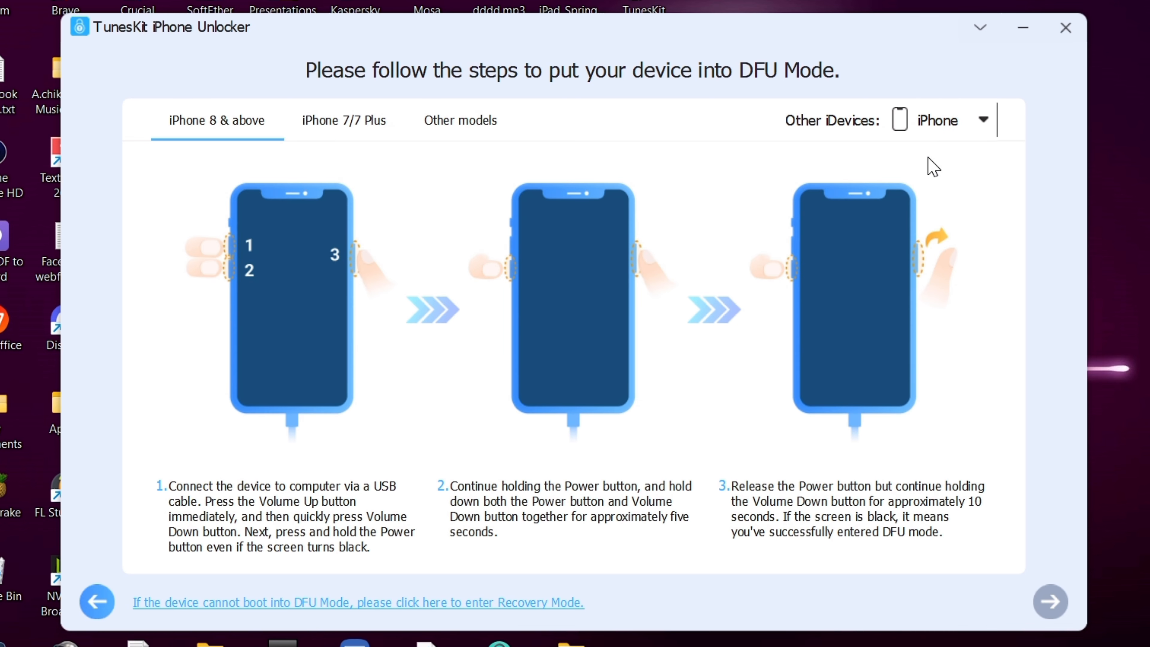
click(460, 120)
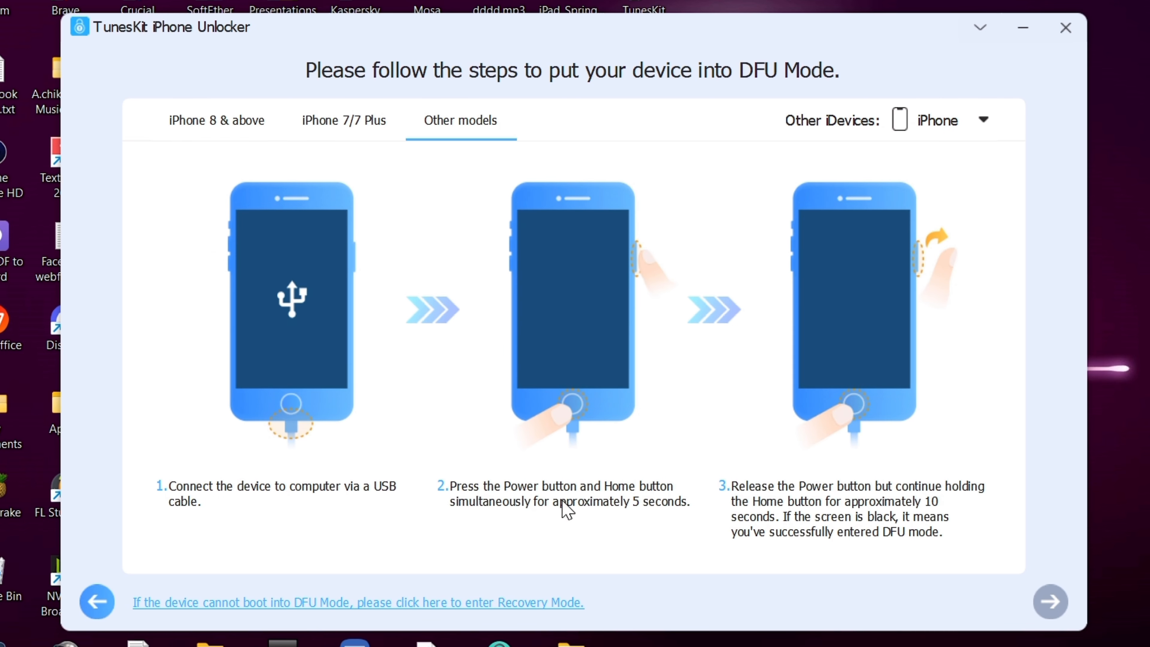
mouse_move(909, 252)
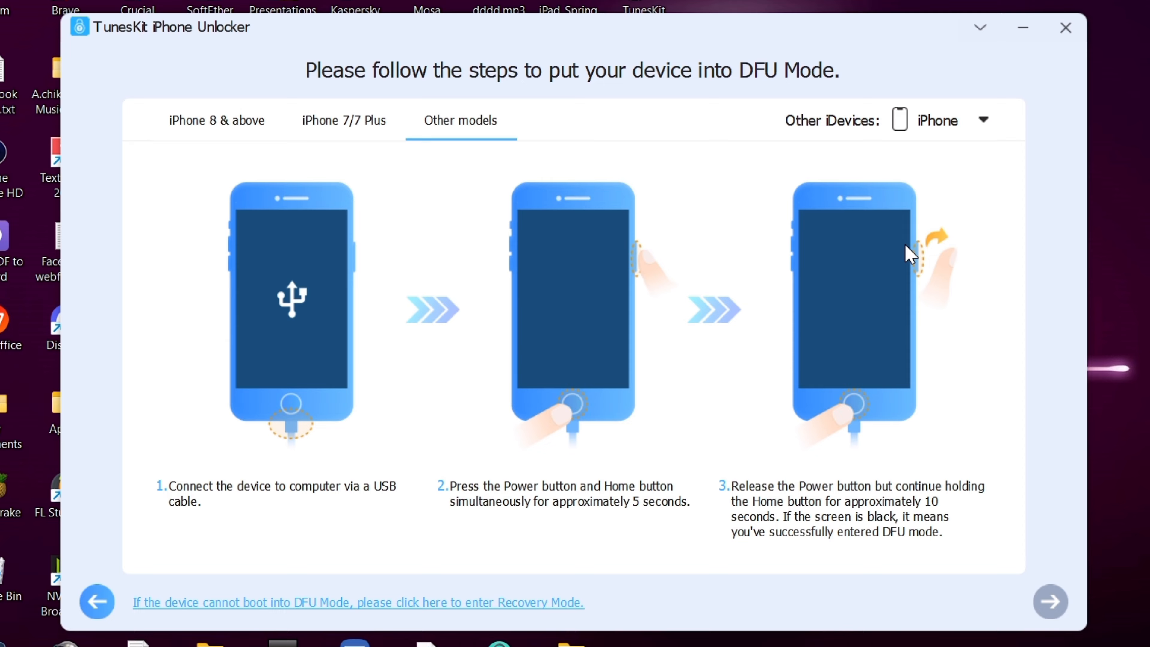
click(97, 601)
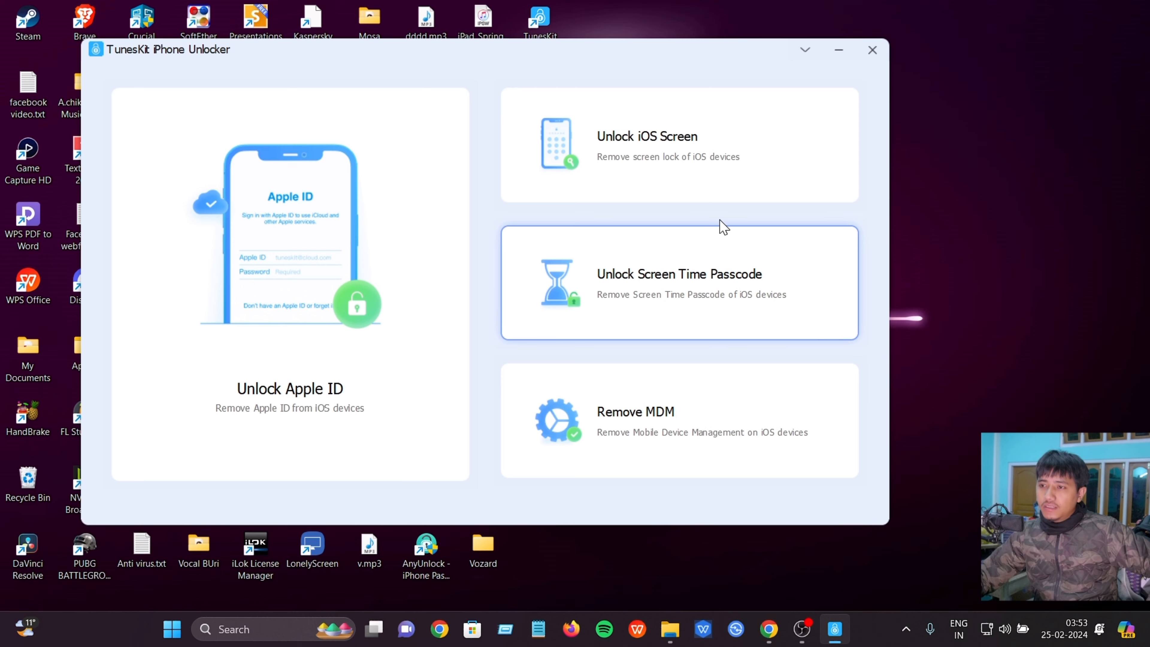
- Re-enter Unlock iOS Screen, start, select iPad and view DFU steps for iPads with Home button
click(647, 145)
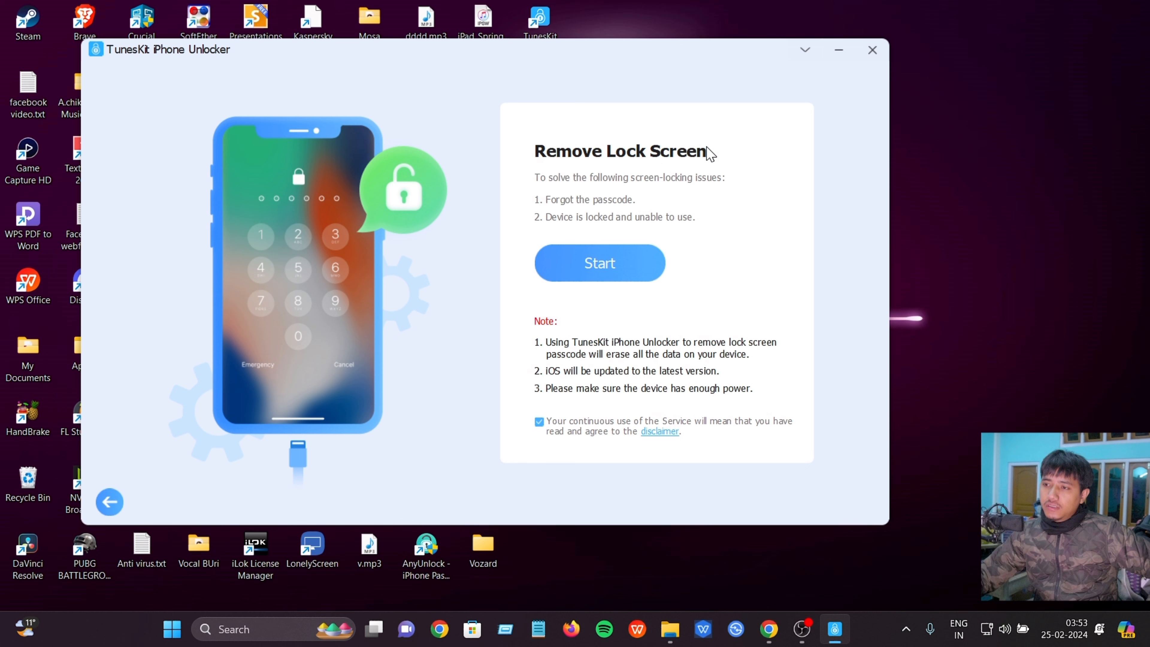
click(599, 262)
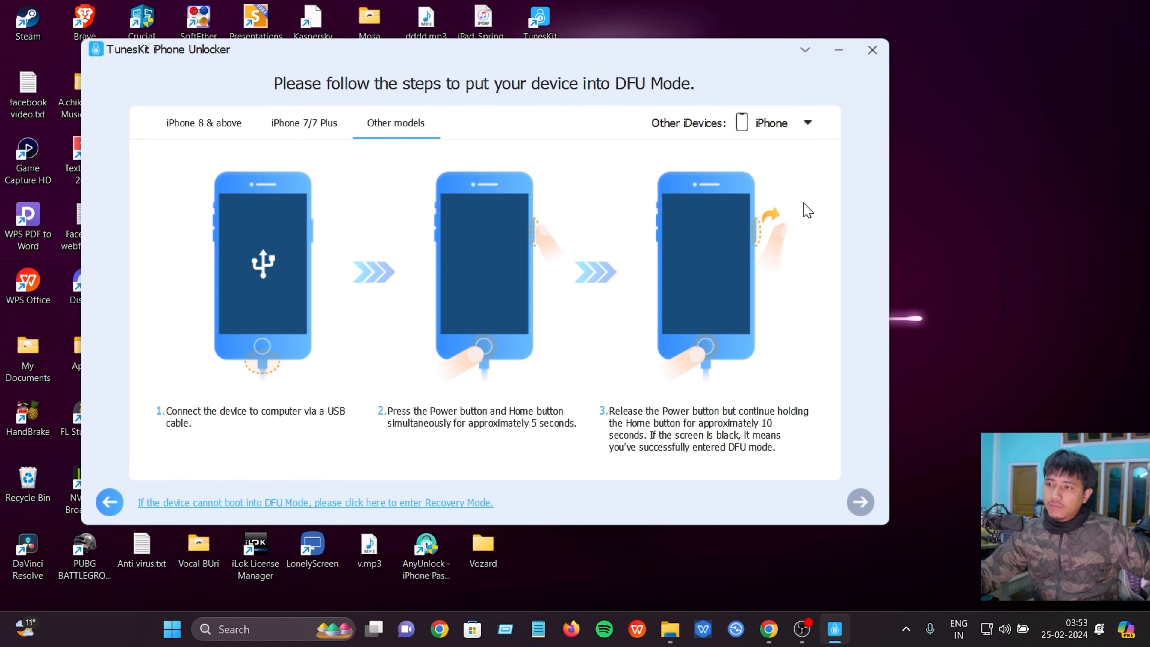
click(807, 122)
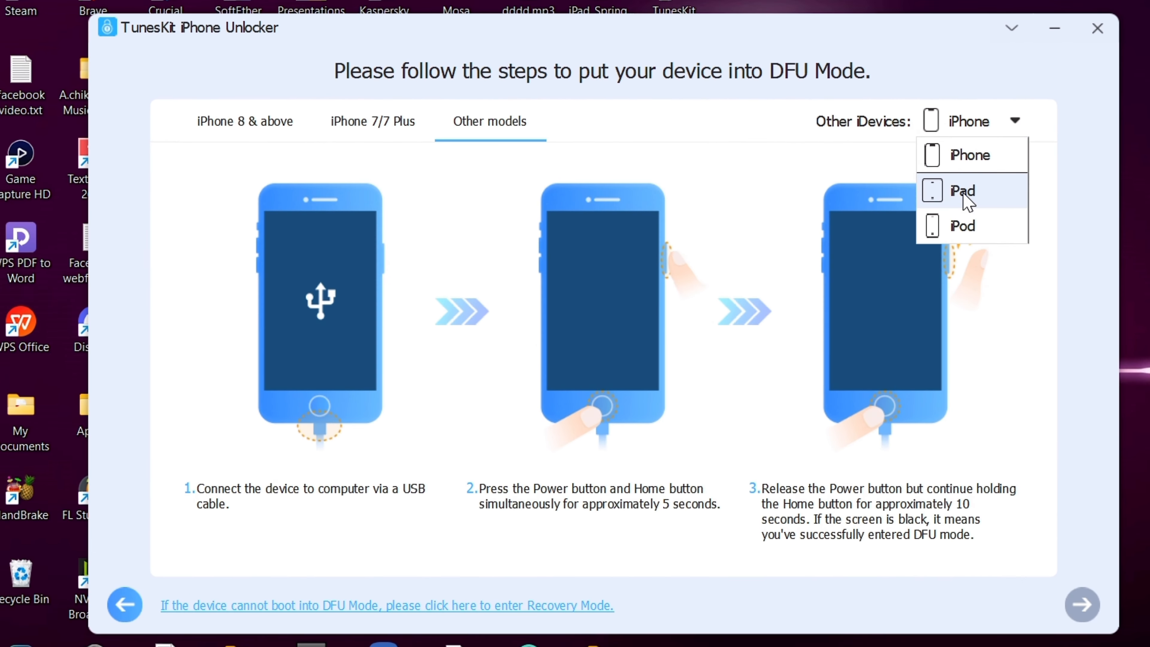
click(961, 190)
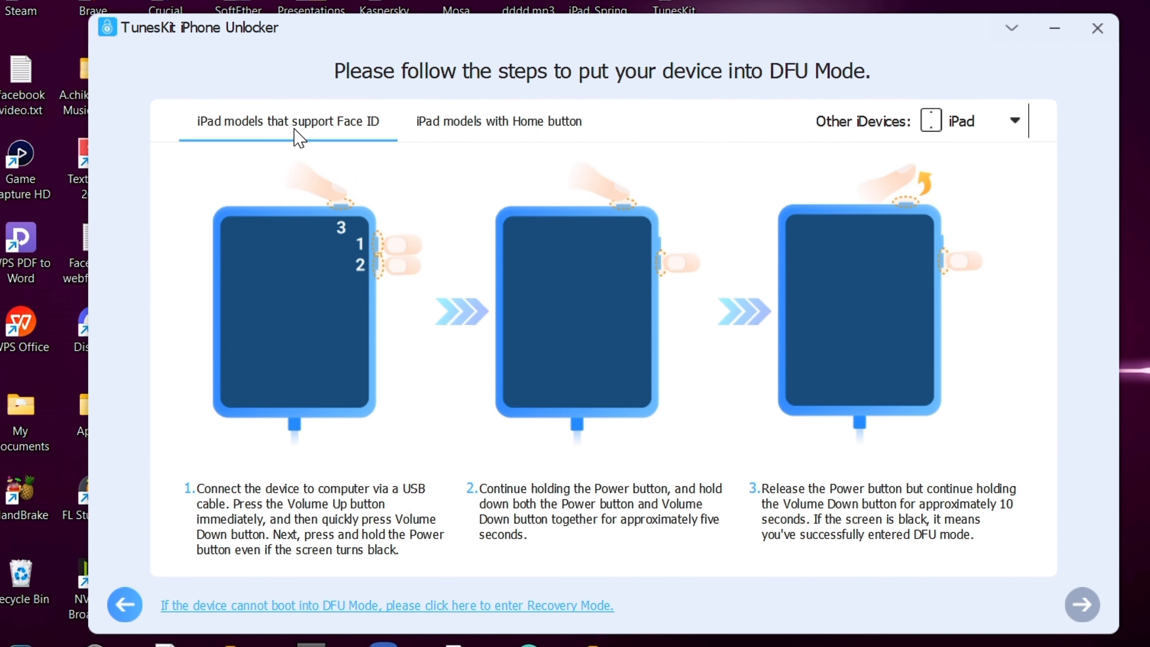
mouse_move(484, 132)
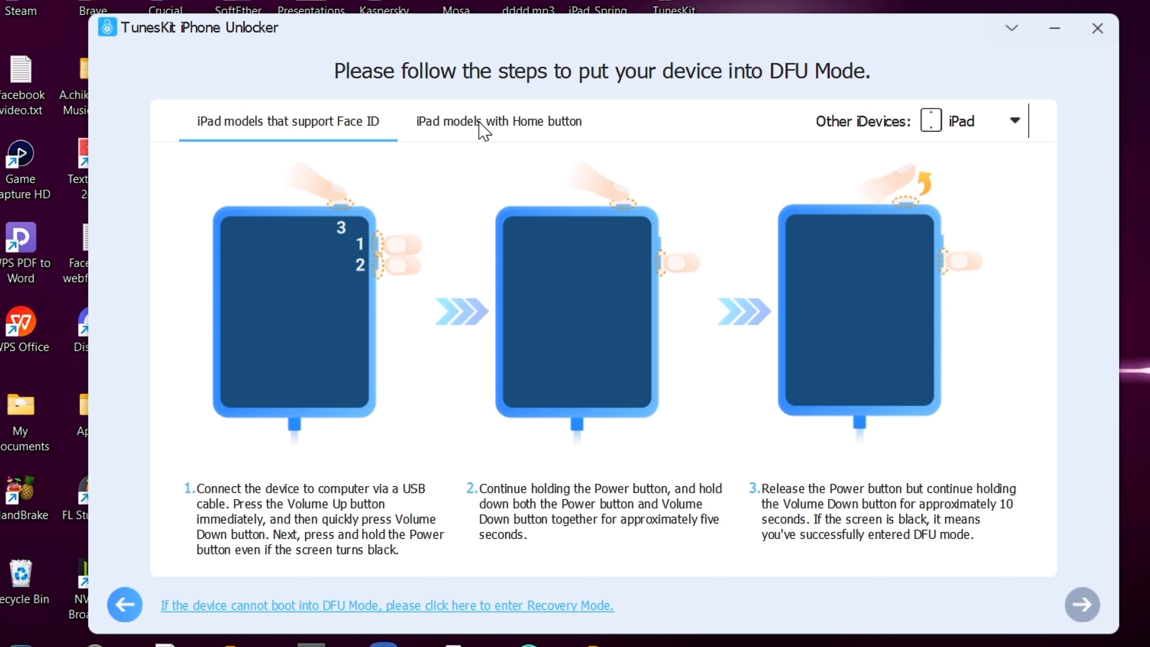
click(499, 121)
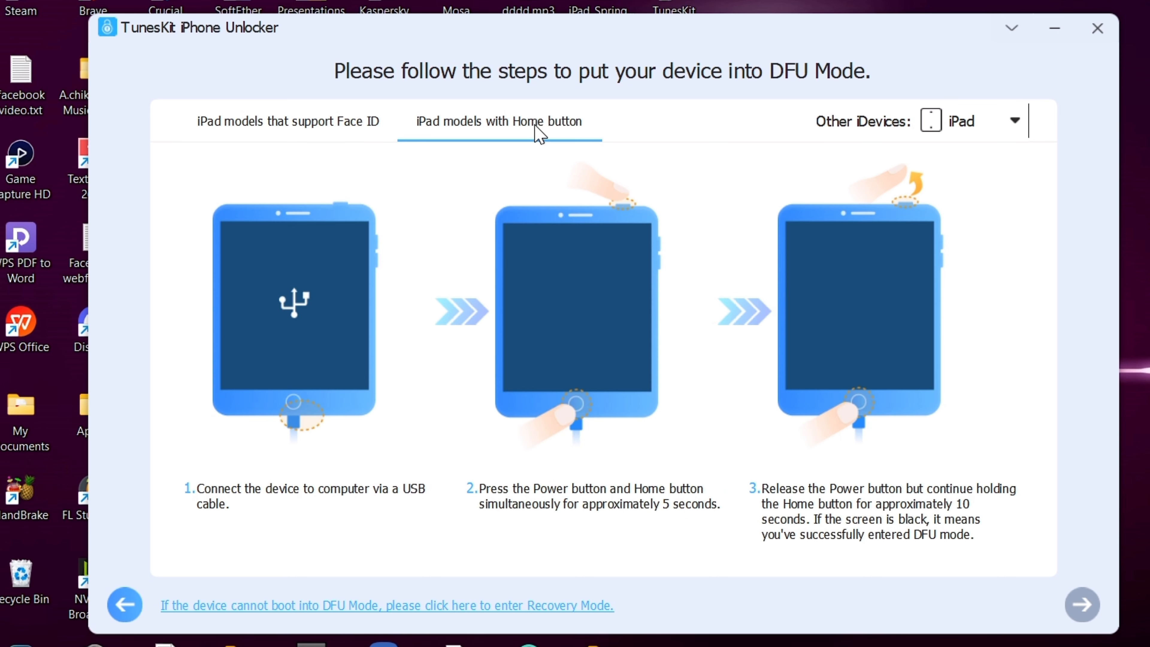
mouse_move(599, 610)
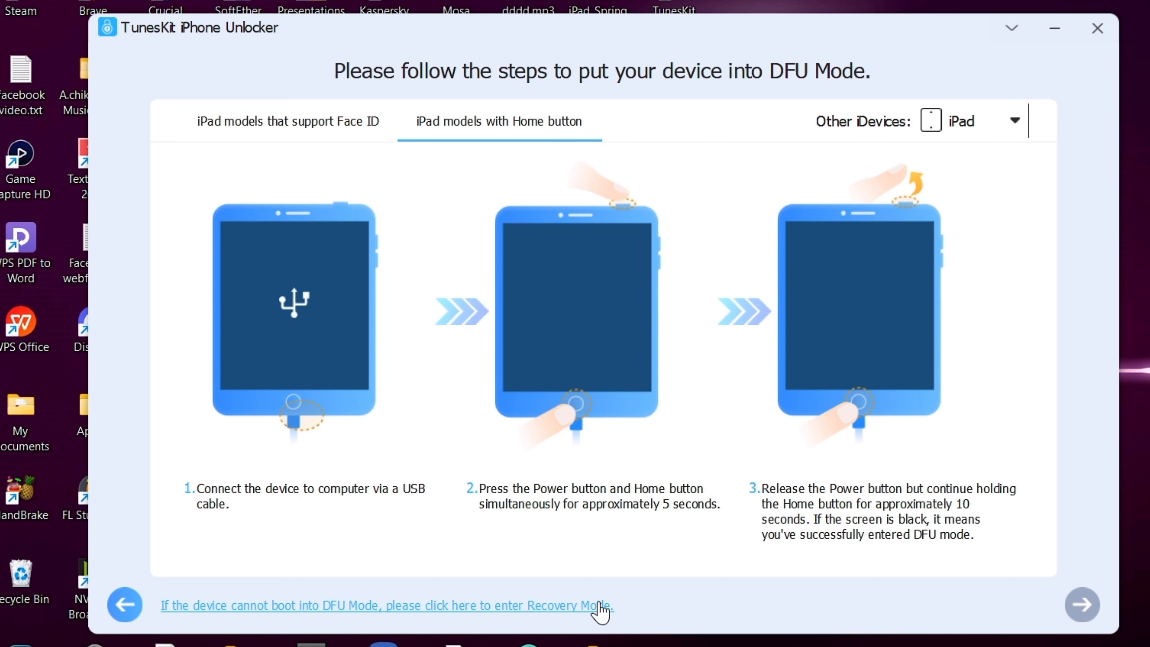